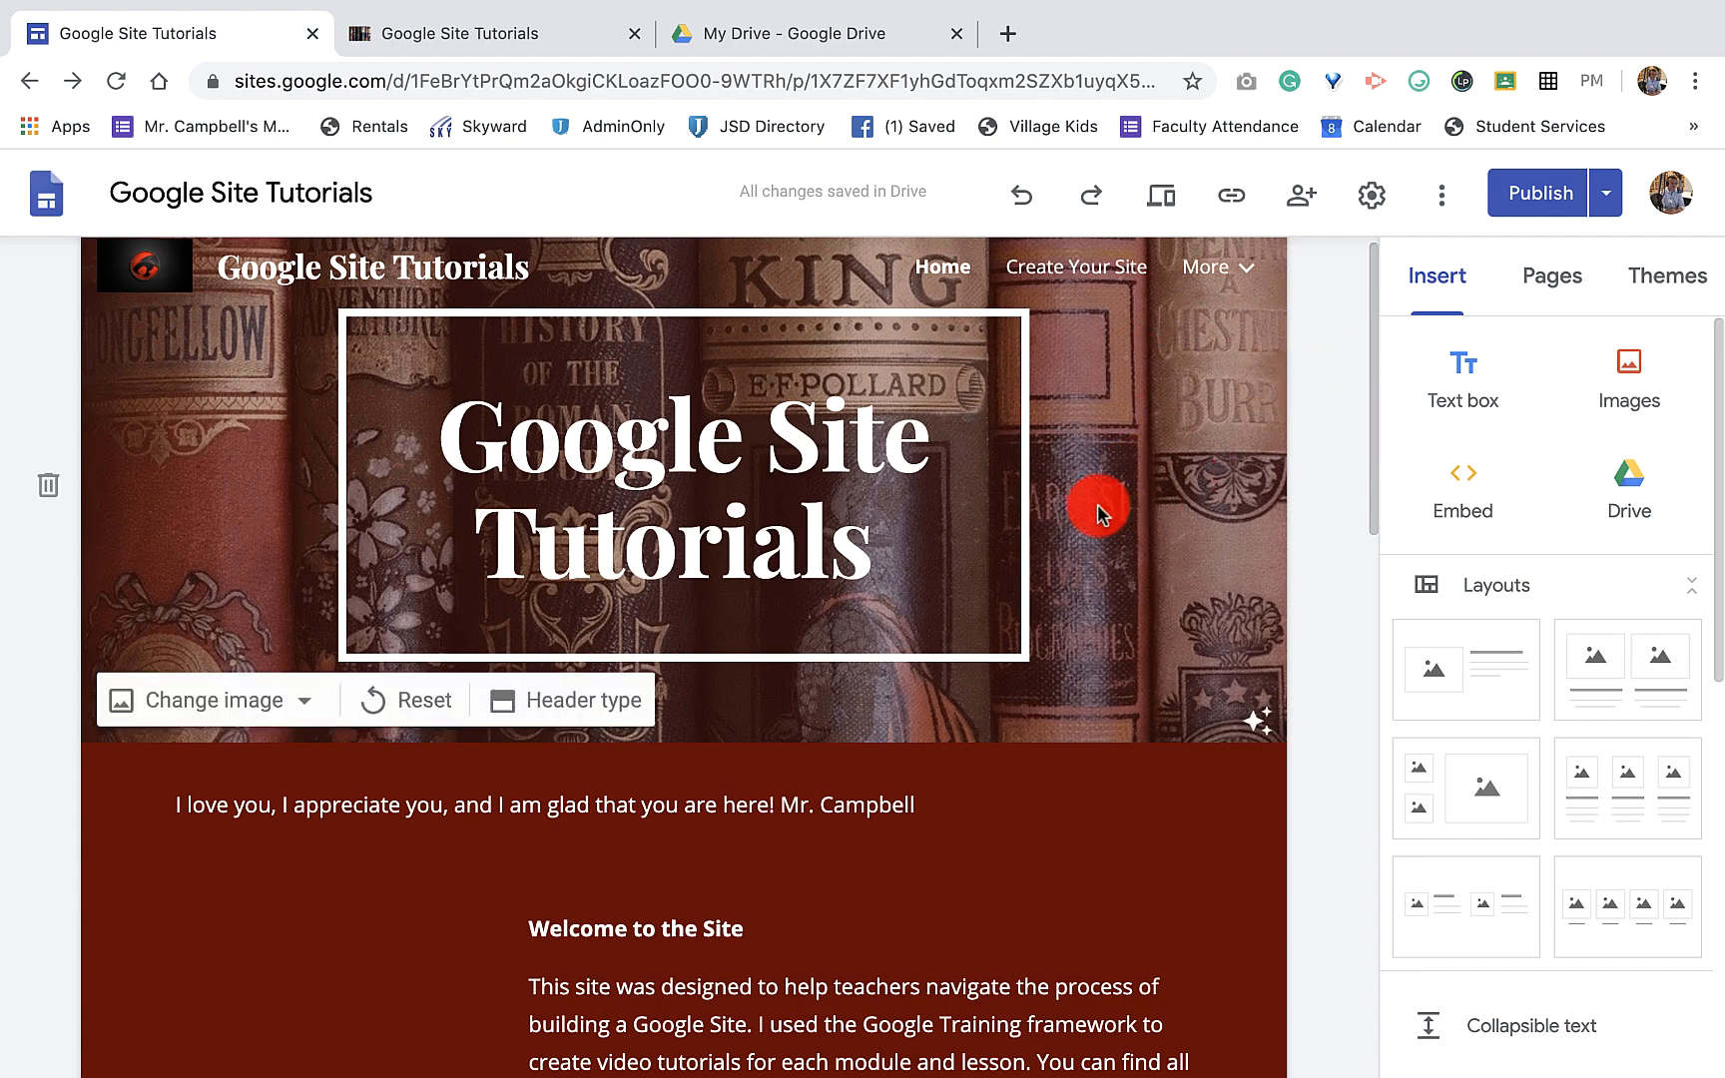
{"action": "mouse_move", "coordinate": [1154, 453]}
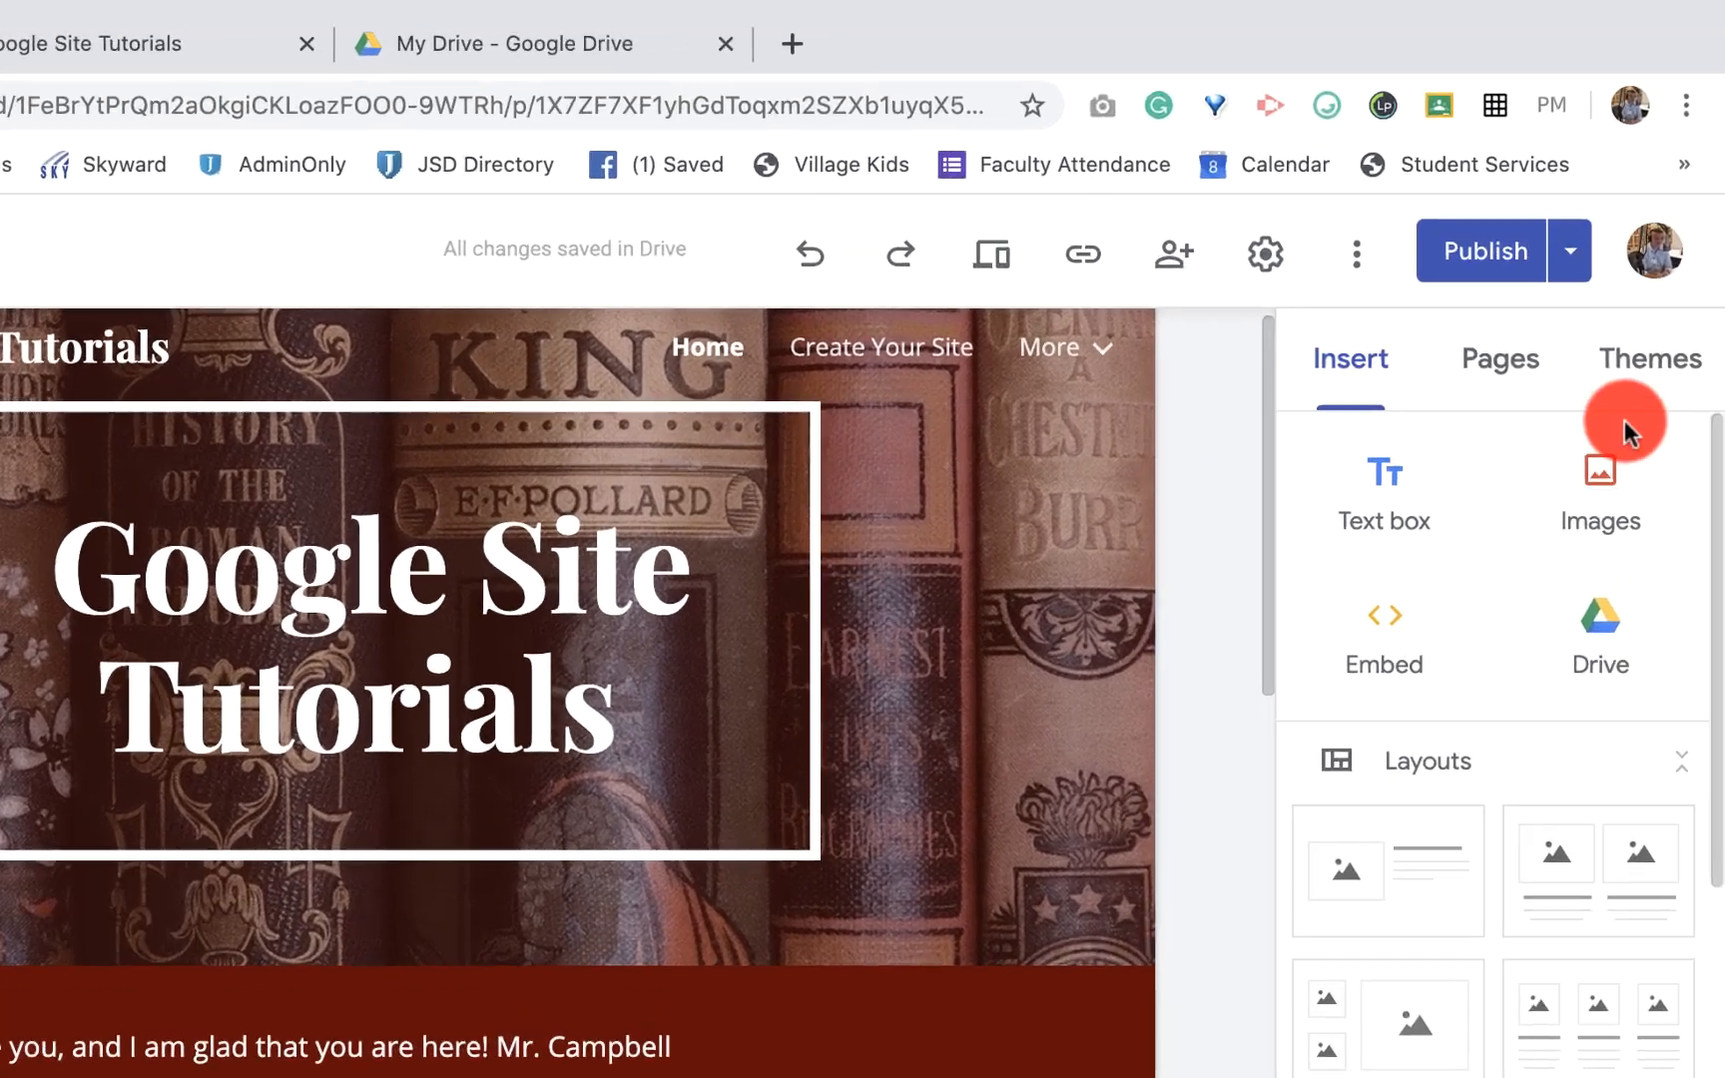
Step: Switch to the second tab showing the published Google Site Tutorials home page
{"action": "left_click", "coordinate": [1571, 250]}
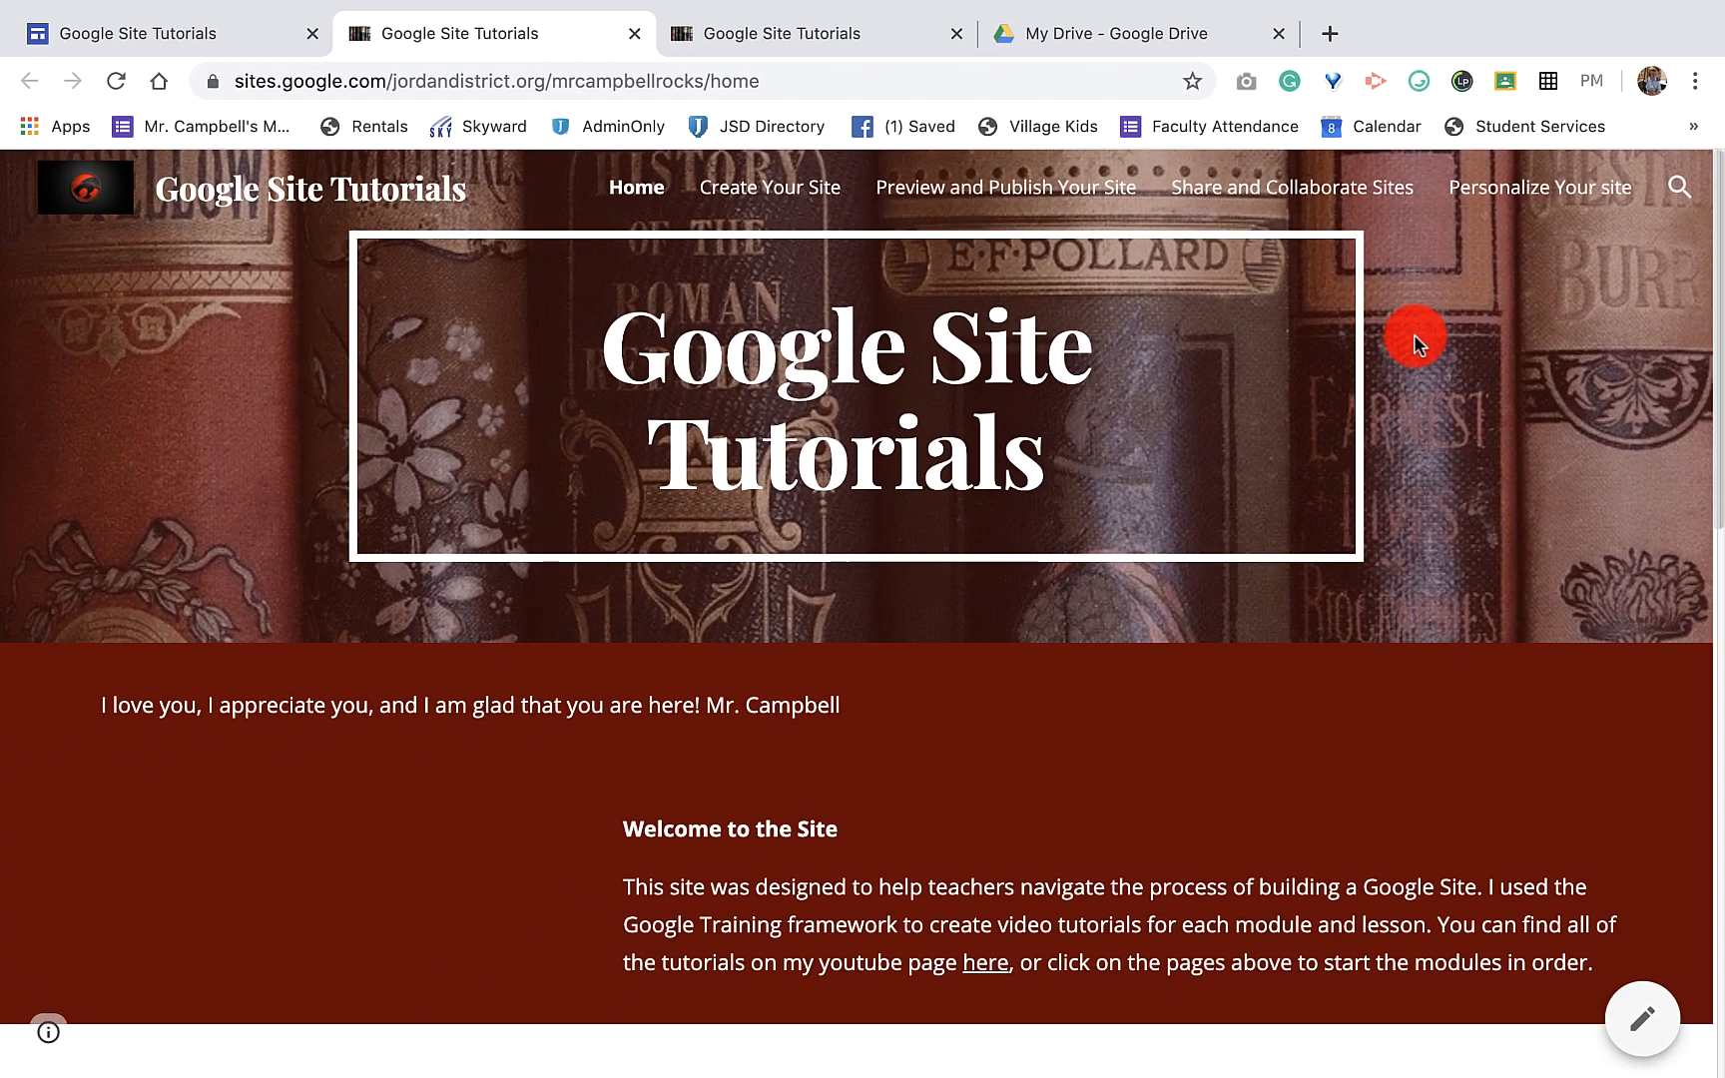
{"action": "mouse_move", "coordinate": [1652, 188]}
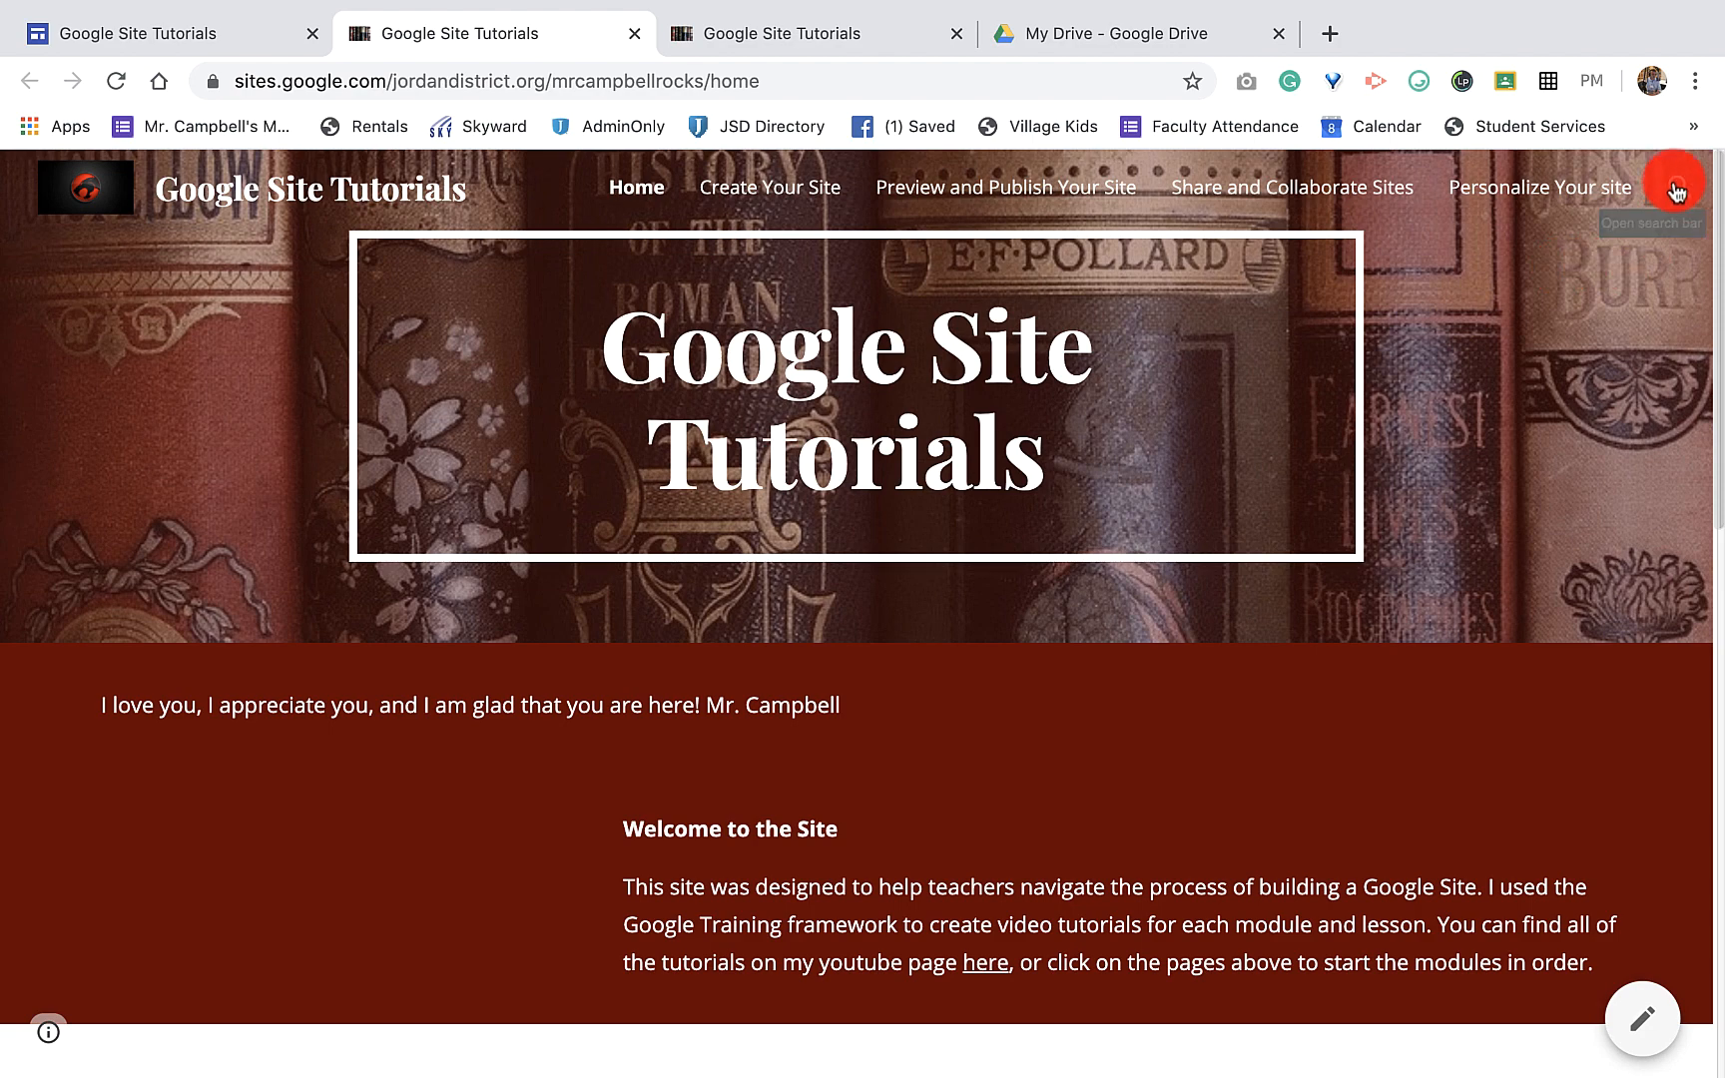
{"action": "left_click", "coordinate": [1657, 182]}
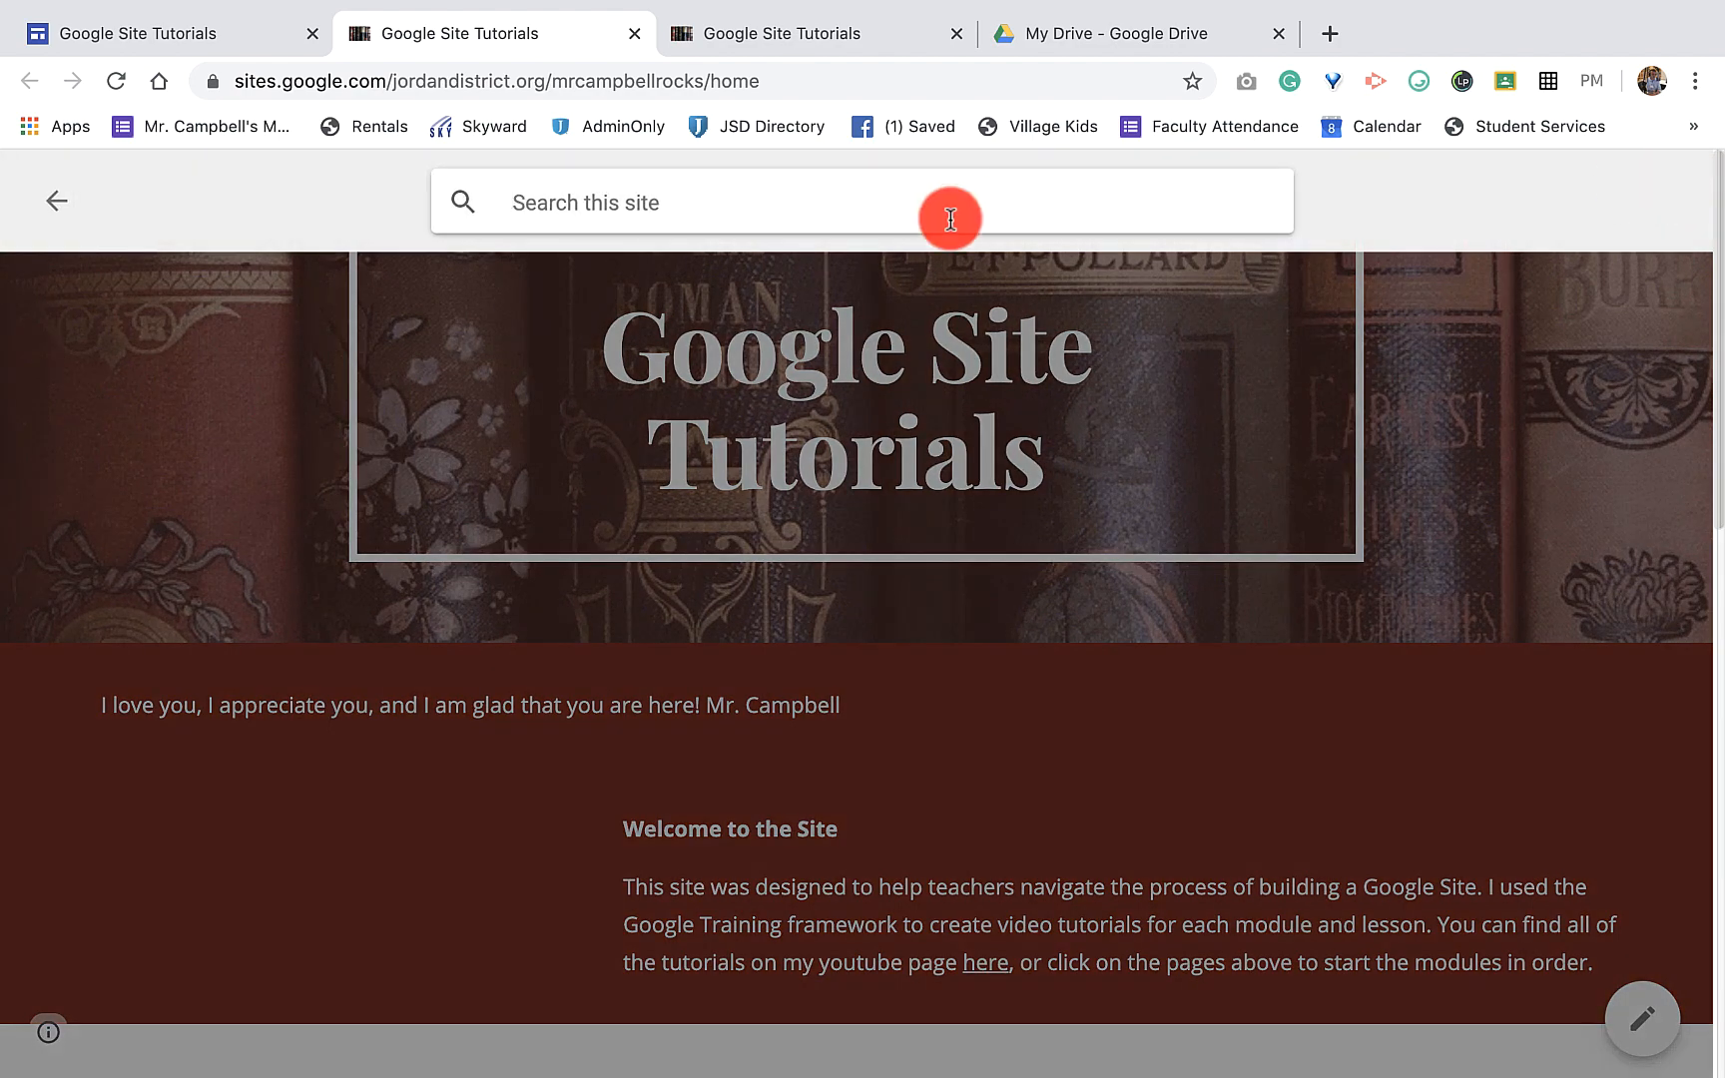
{"action": "type", "text": "video"}
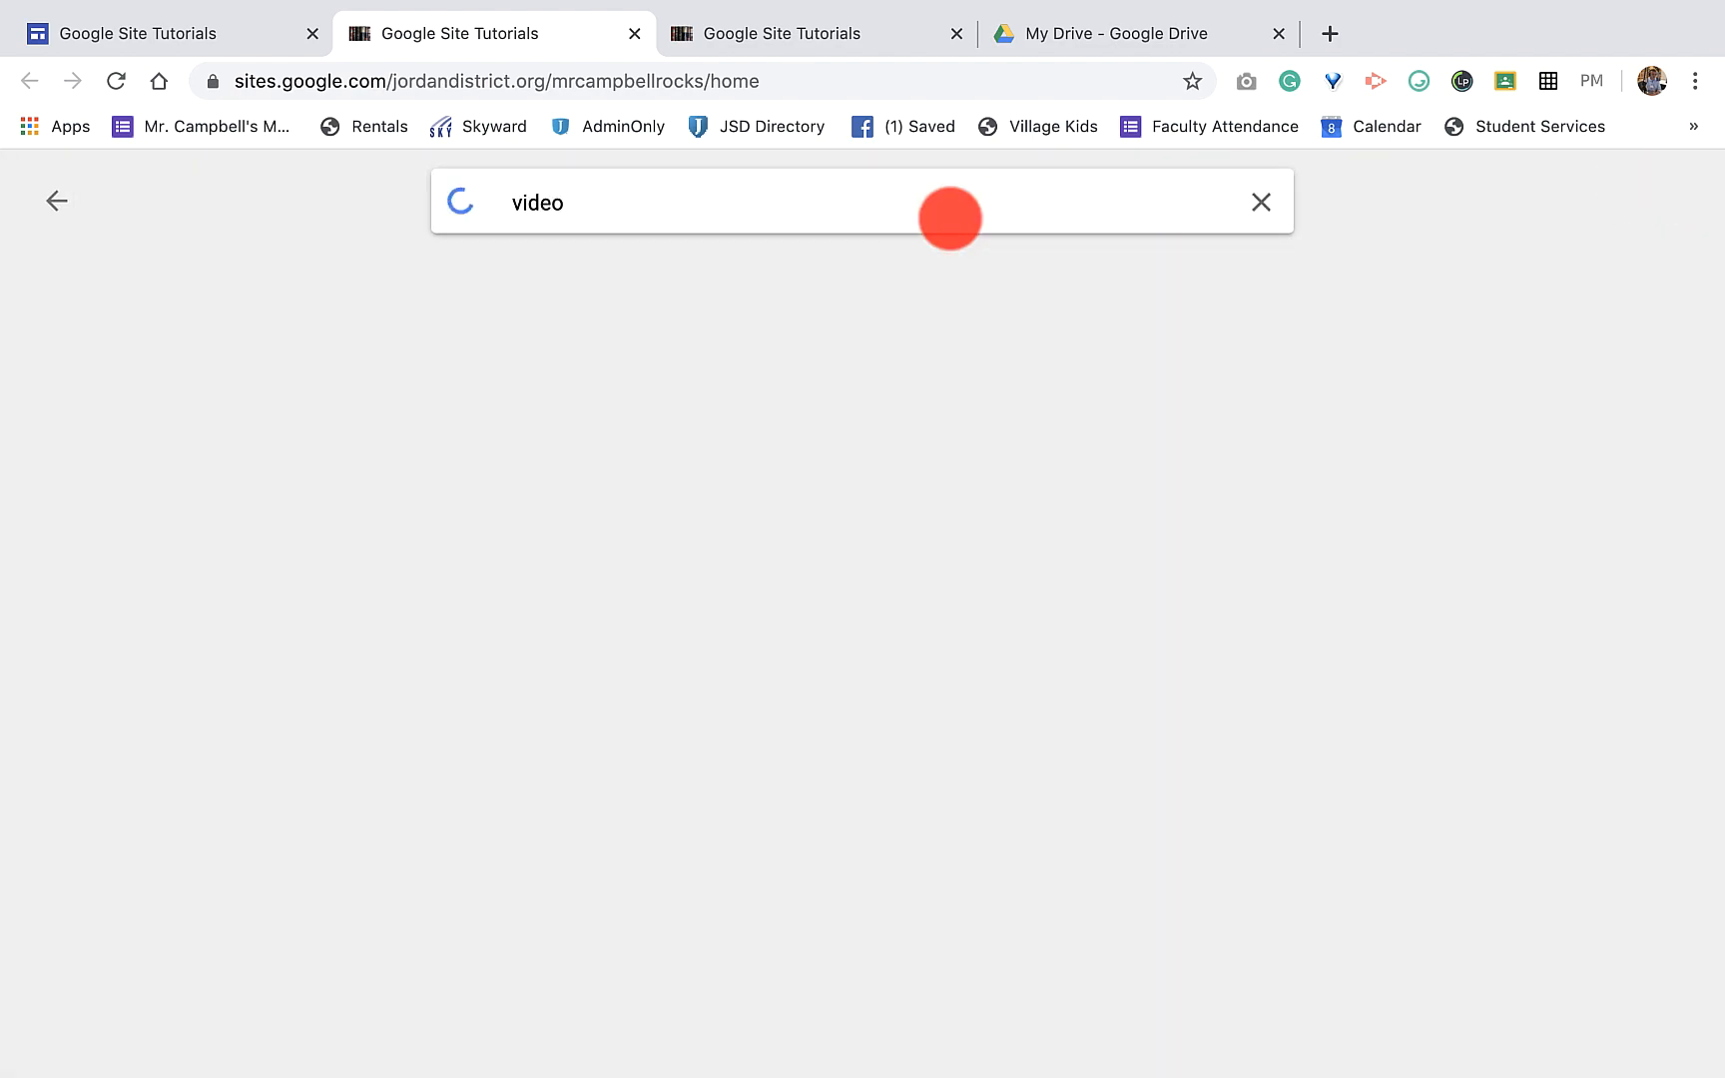
{"action": "key", "text": "Enter"}
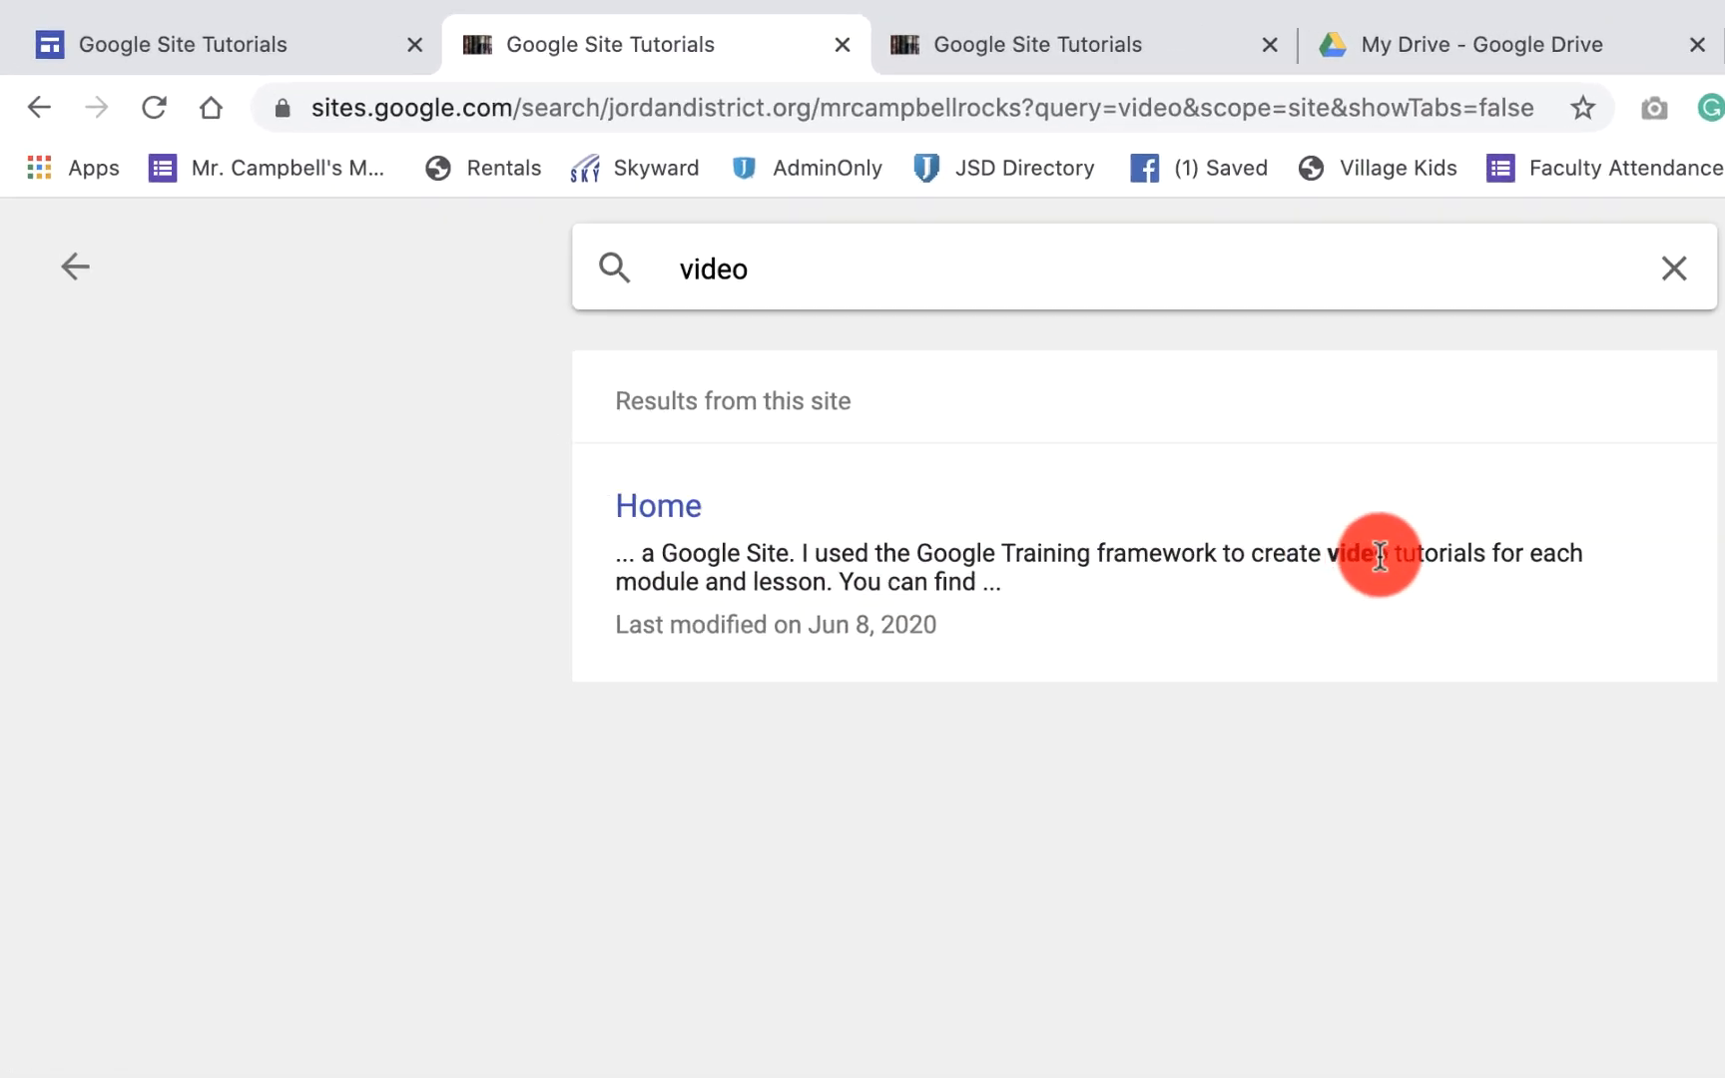
{"action": "left_click", "coordinate": [658, 505]}
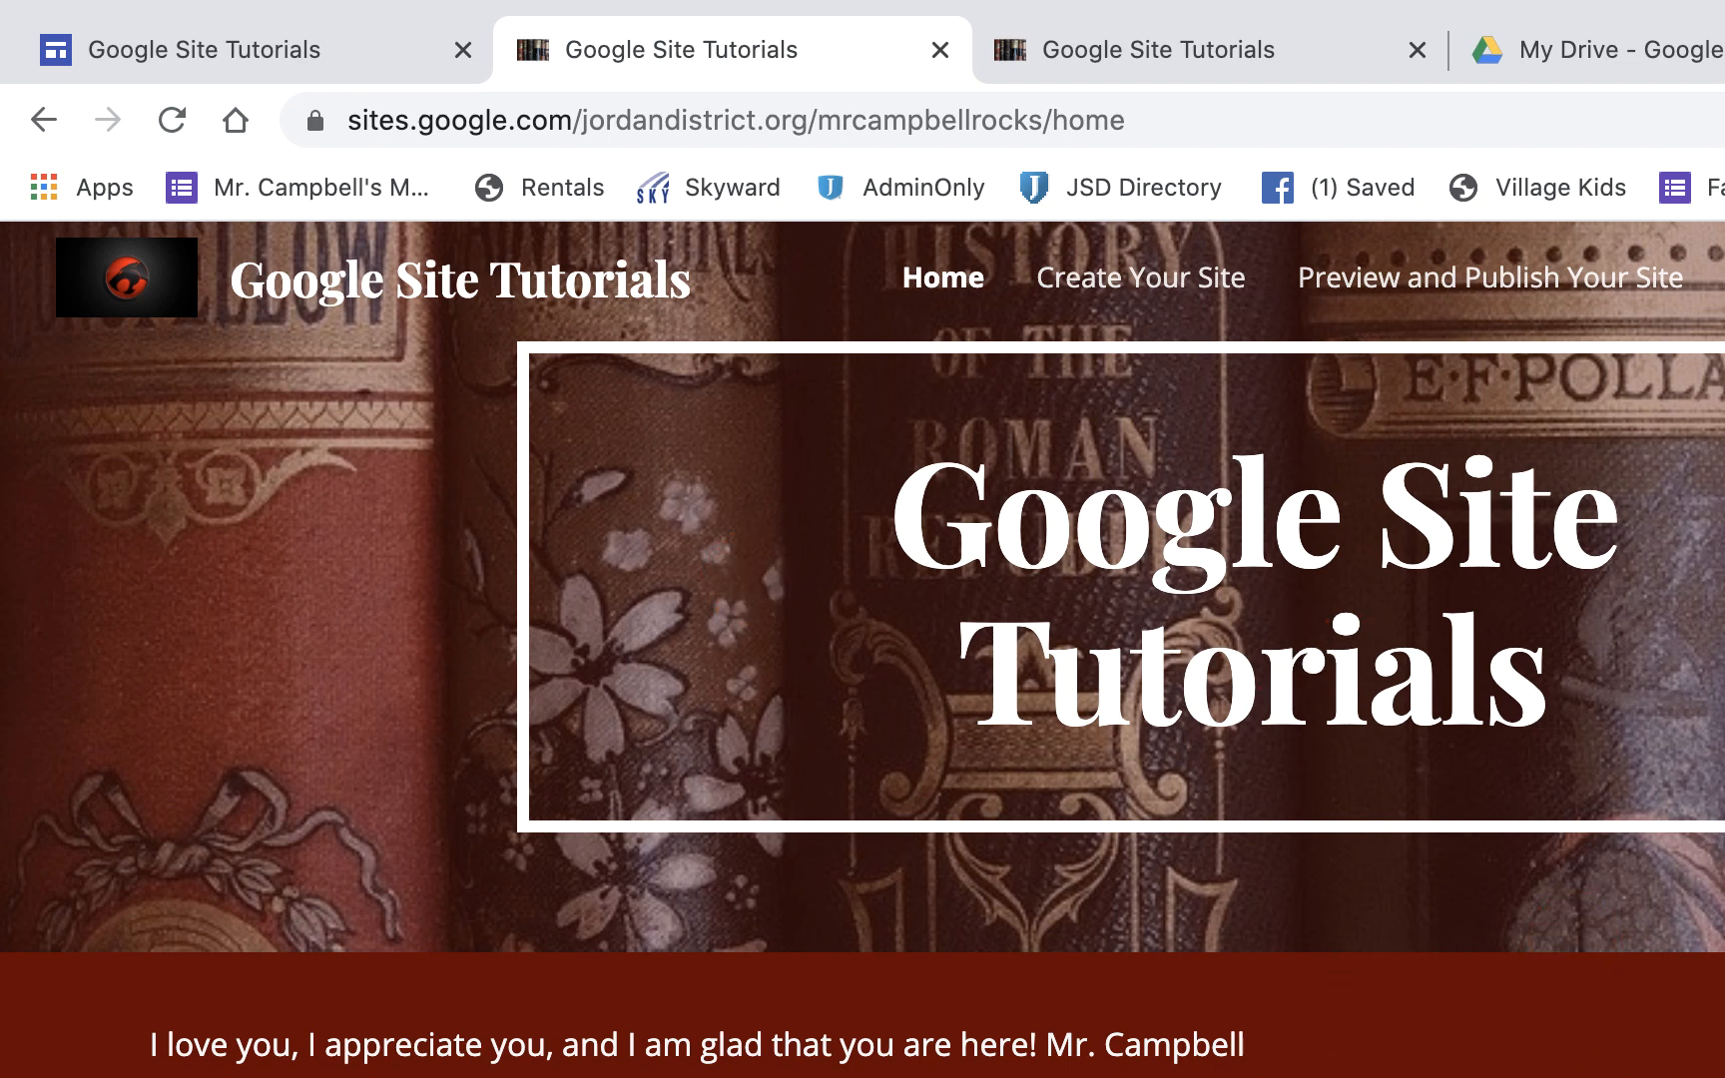
Step: Switch back to the first tab with the Google Site Tutorials editor
{"action": "left_click", "coordinate": [1157, 297]}
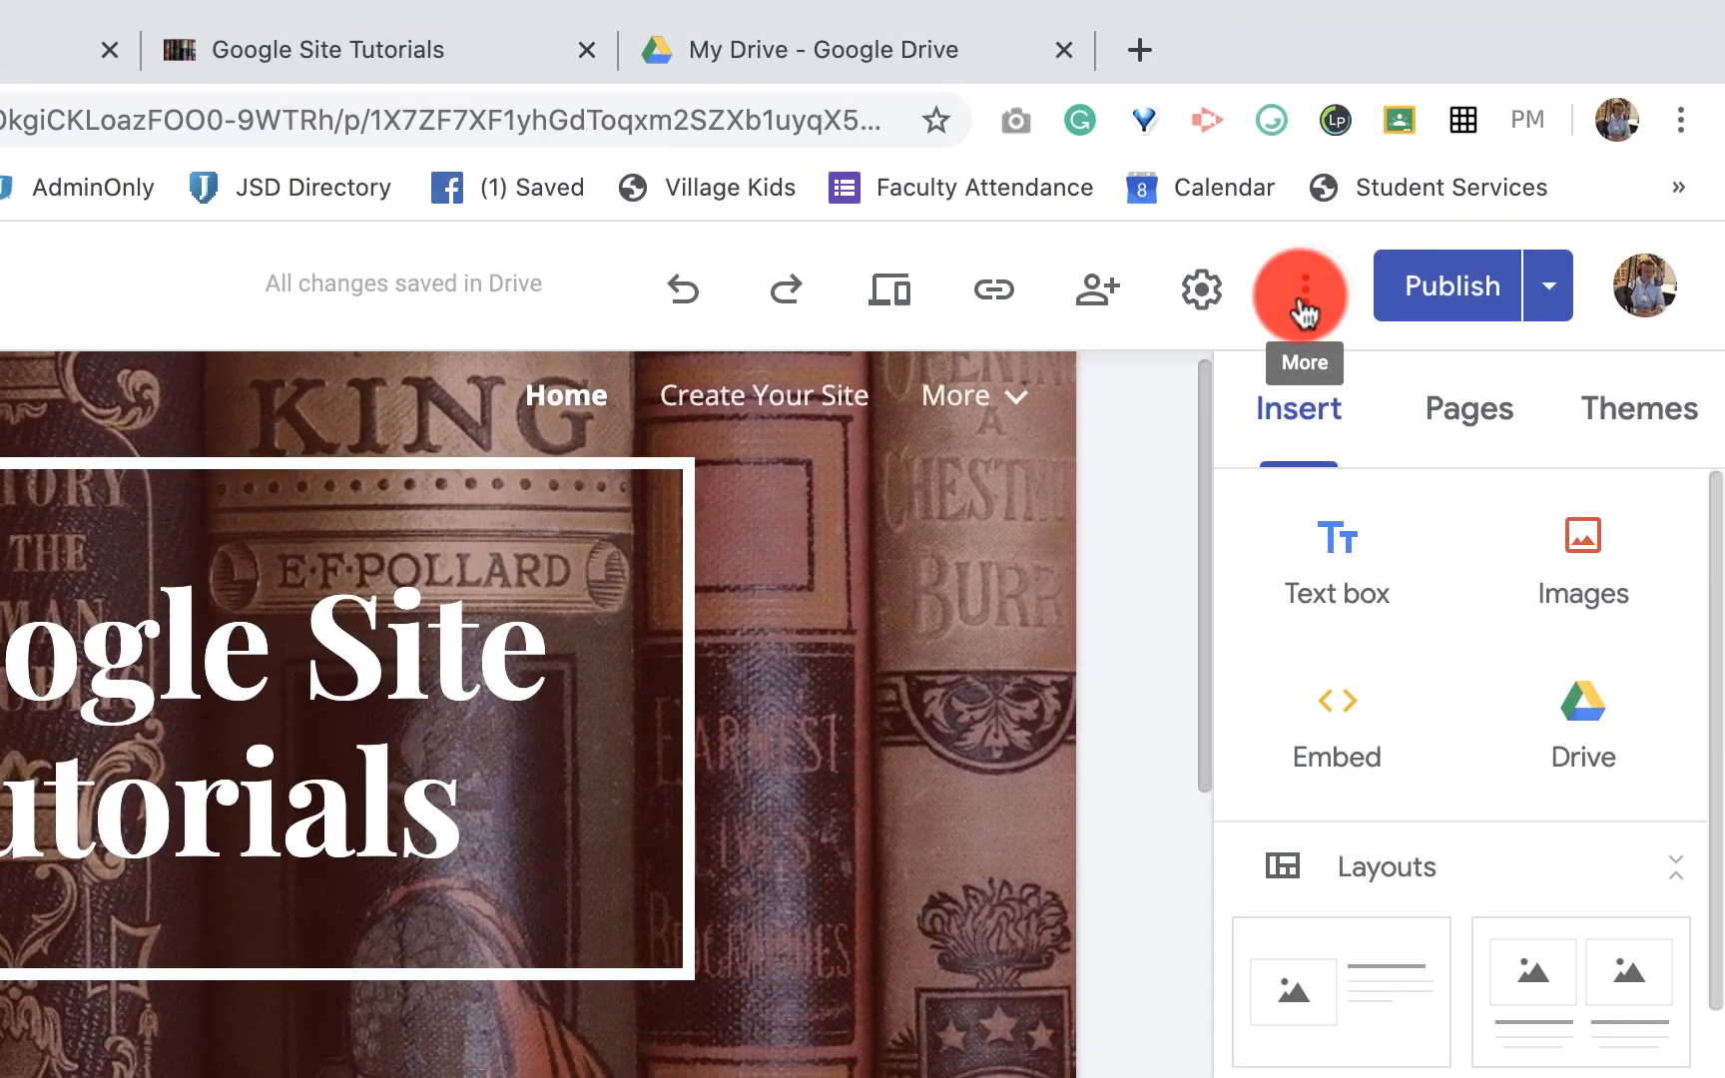
{"action": "left_click", "coordinate": [1307, 288]}
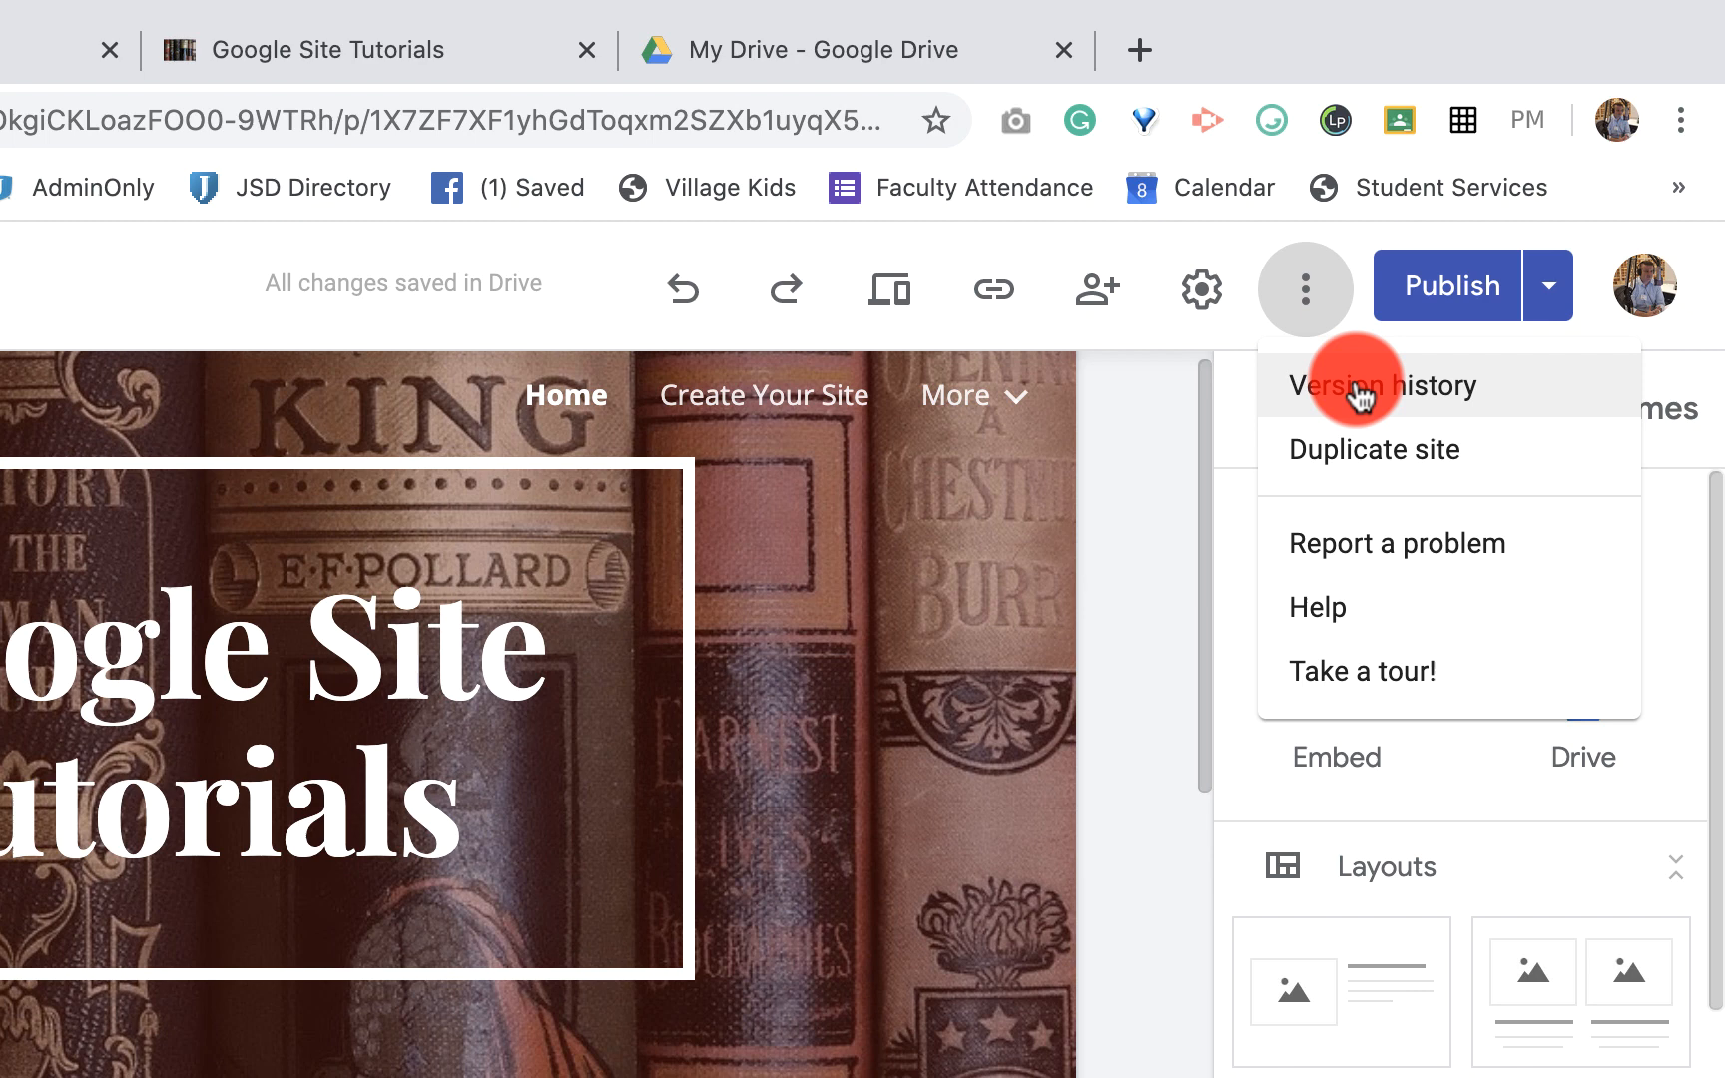
{"action": "mouse_move", "coordinate": [1364, 443]}
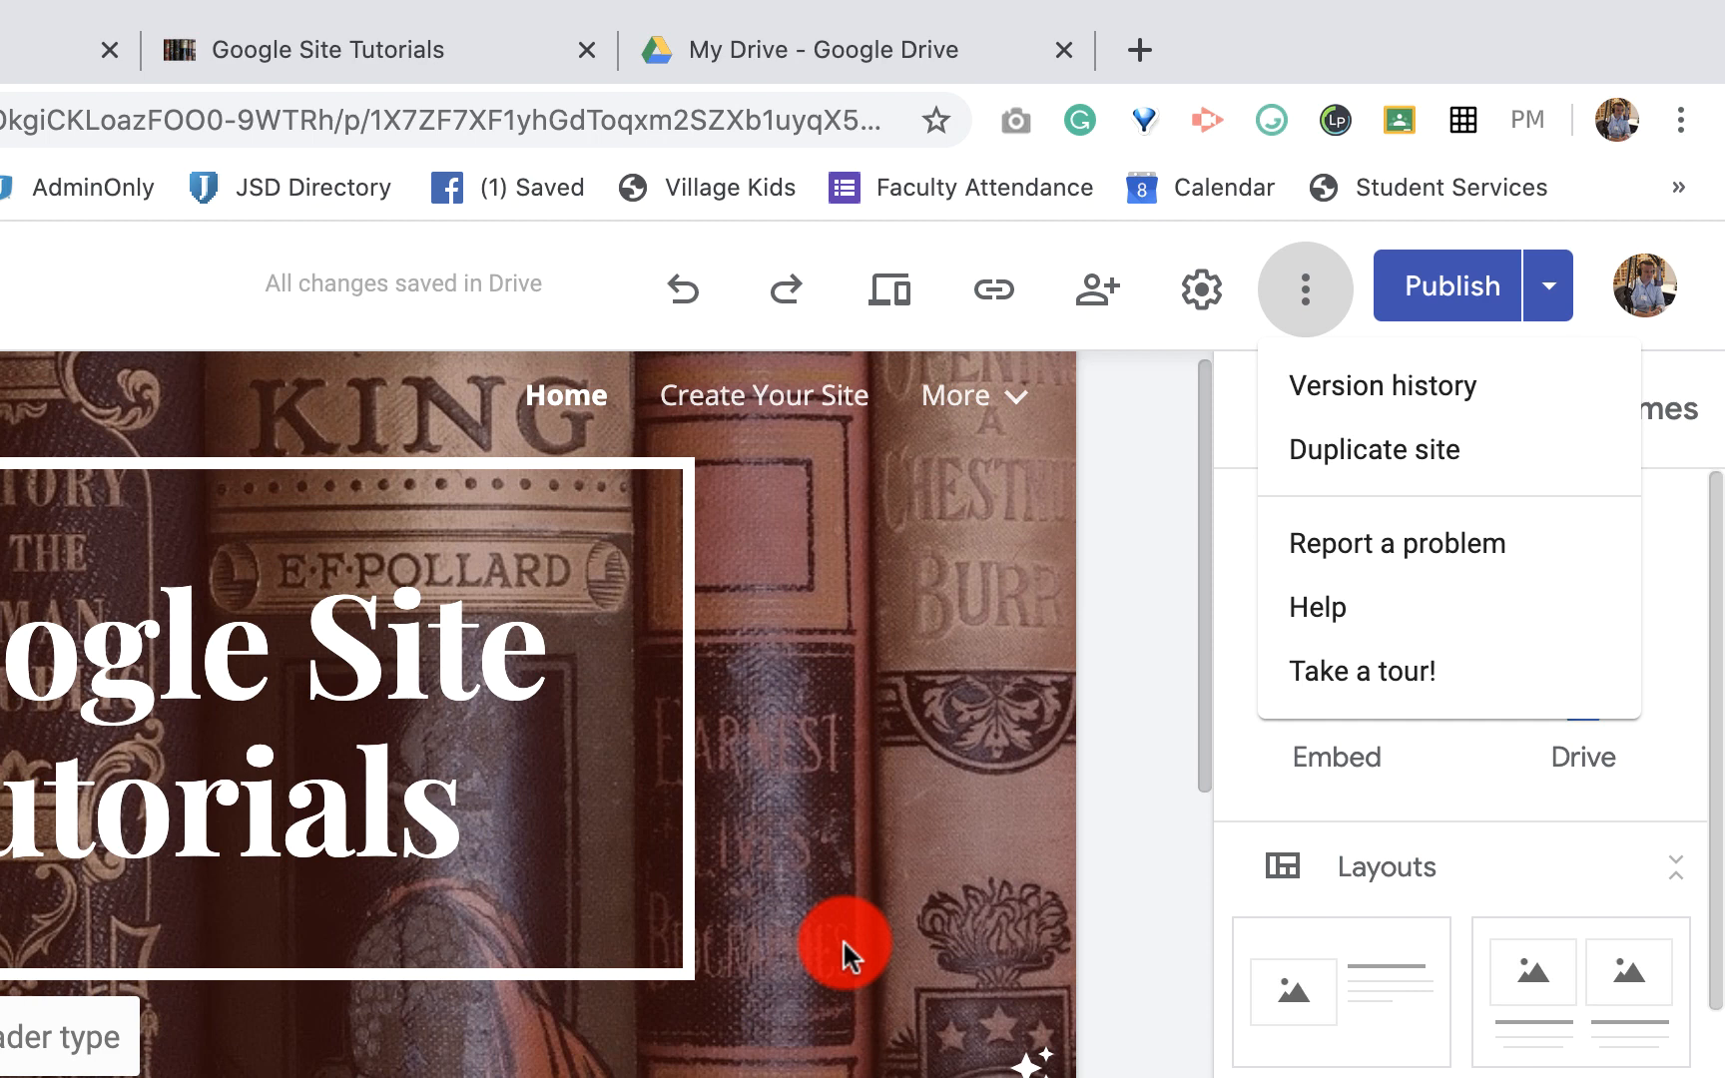
{"action": "mouse_move", "coordinate": [878, 927]}
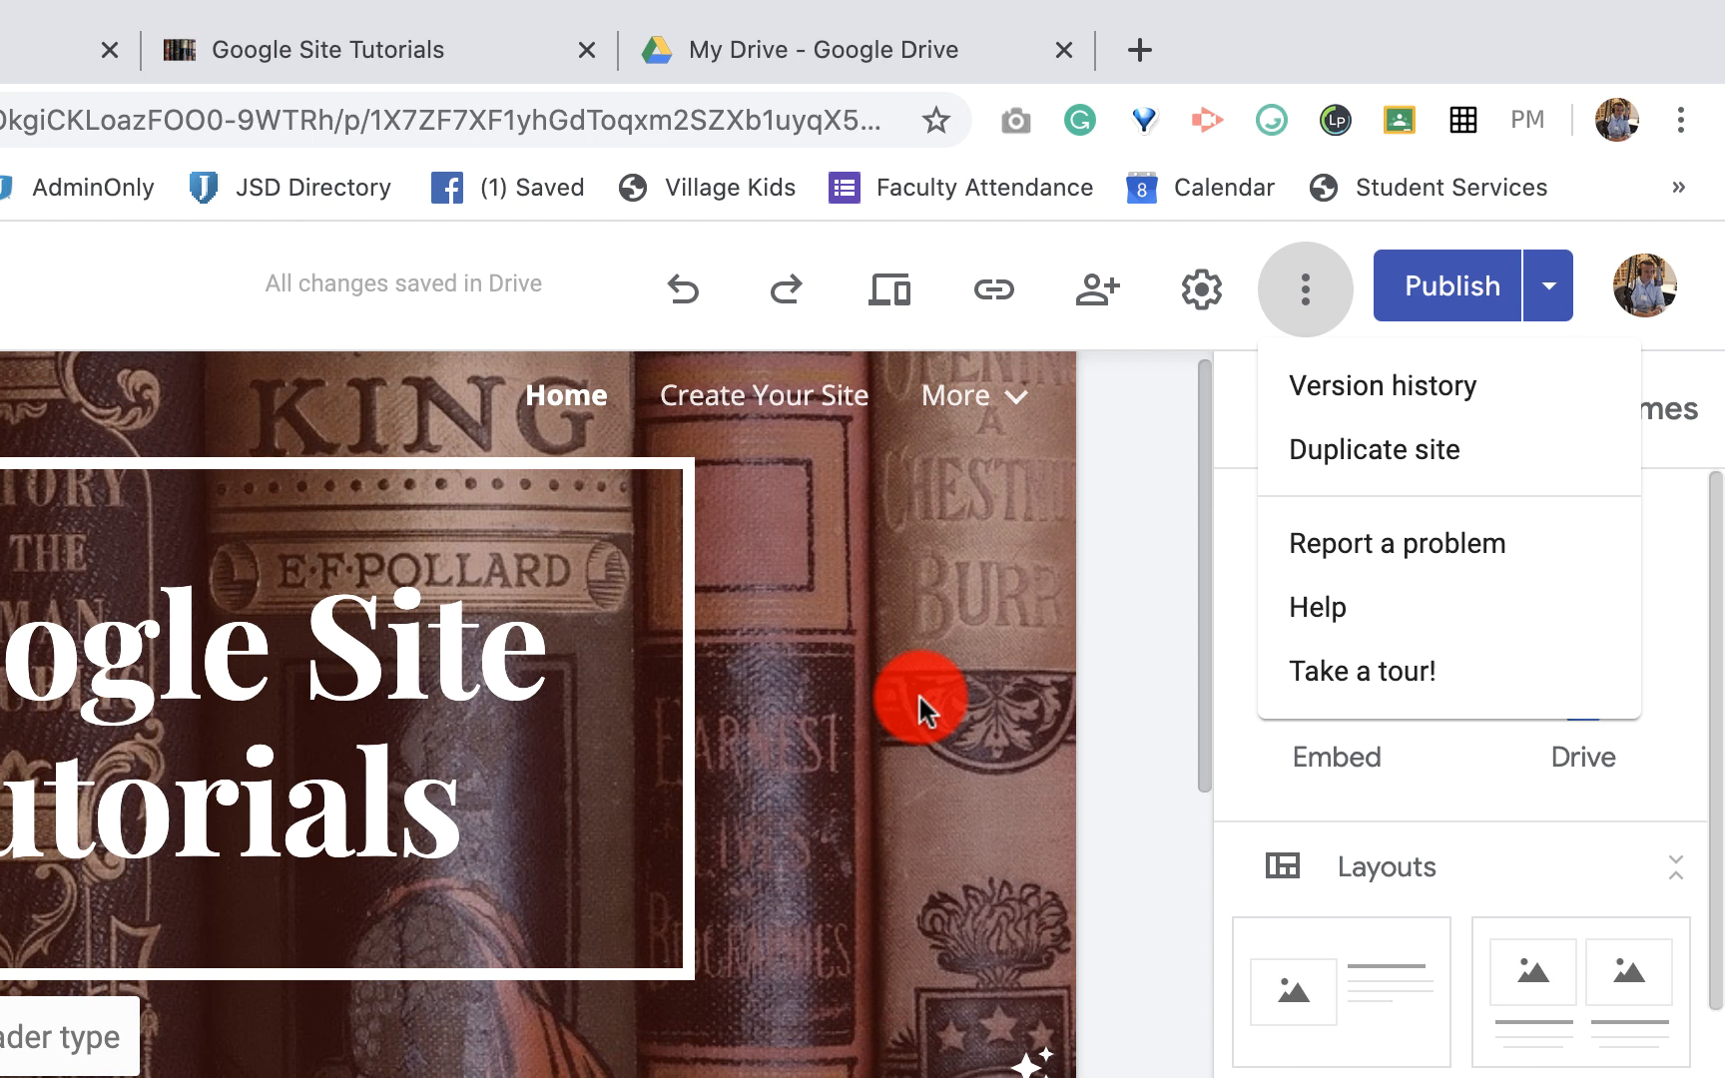
{"action": "mouse_move", "coordinate": [1085, 500]}
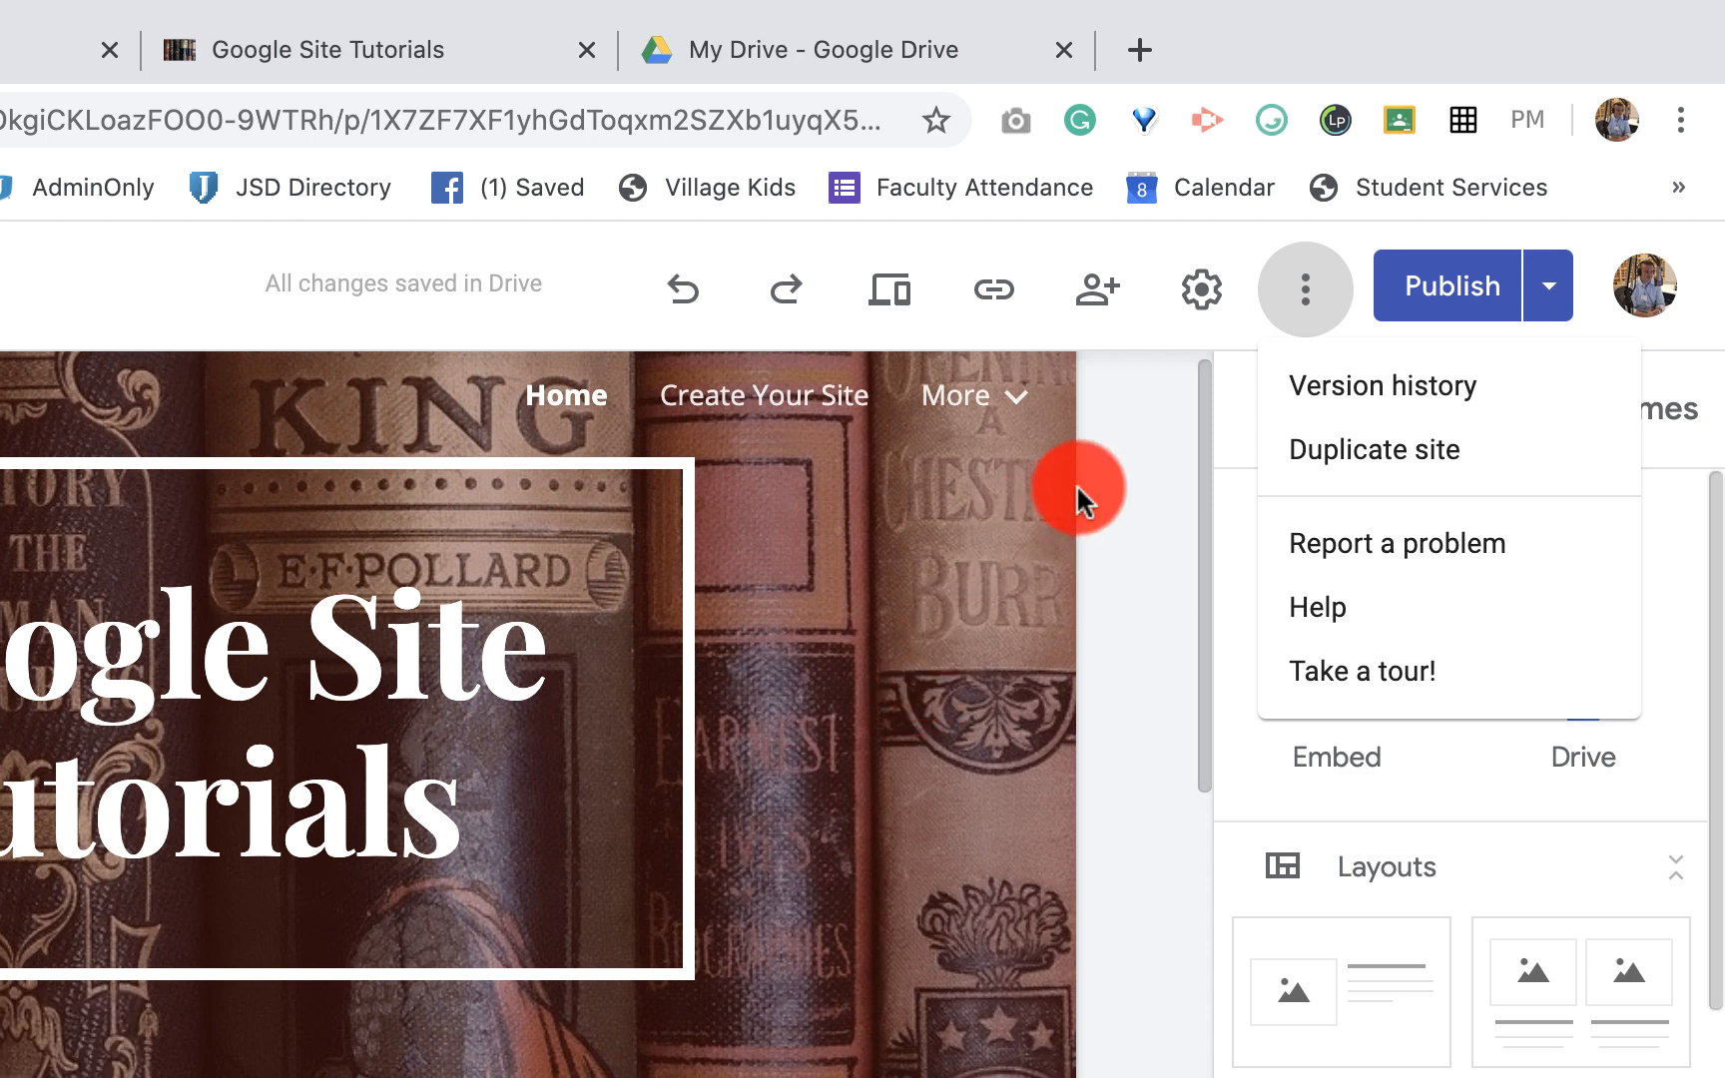
{"action": "left_click", "coordinate": [1201, 289]}
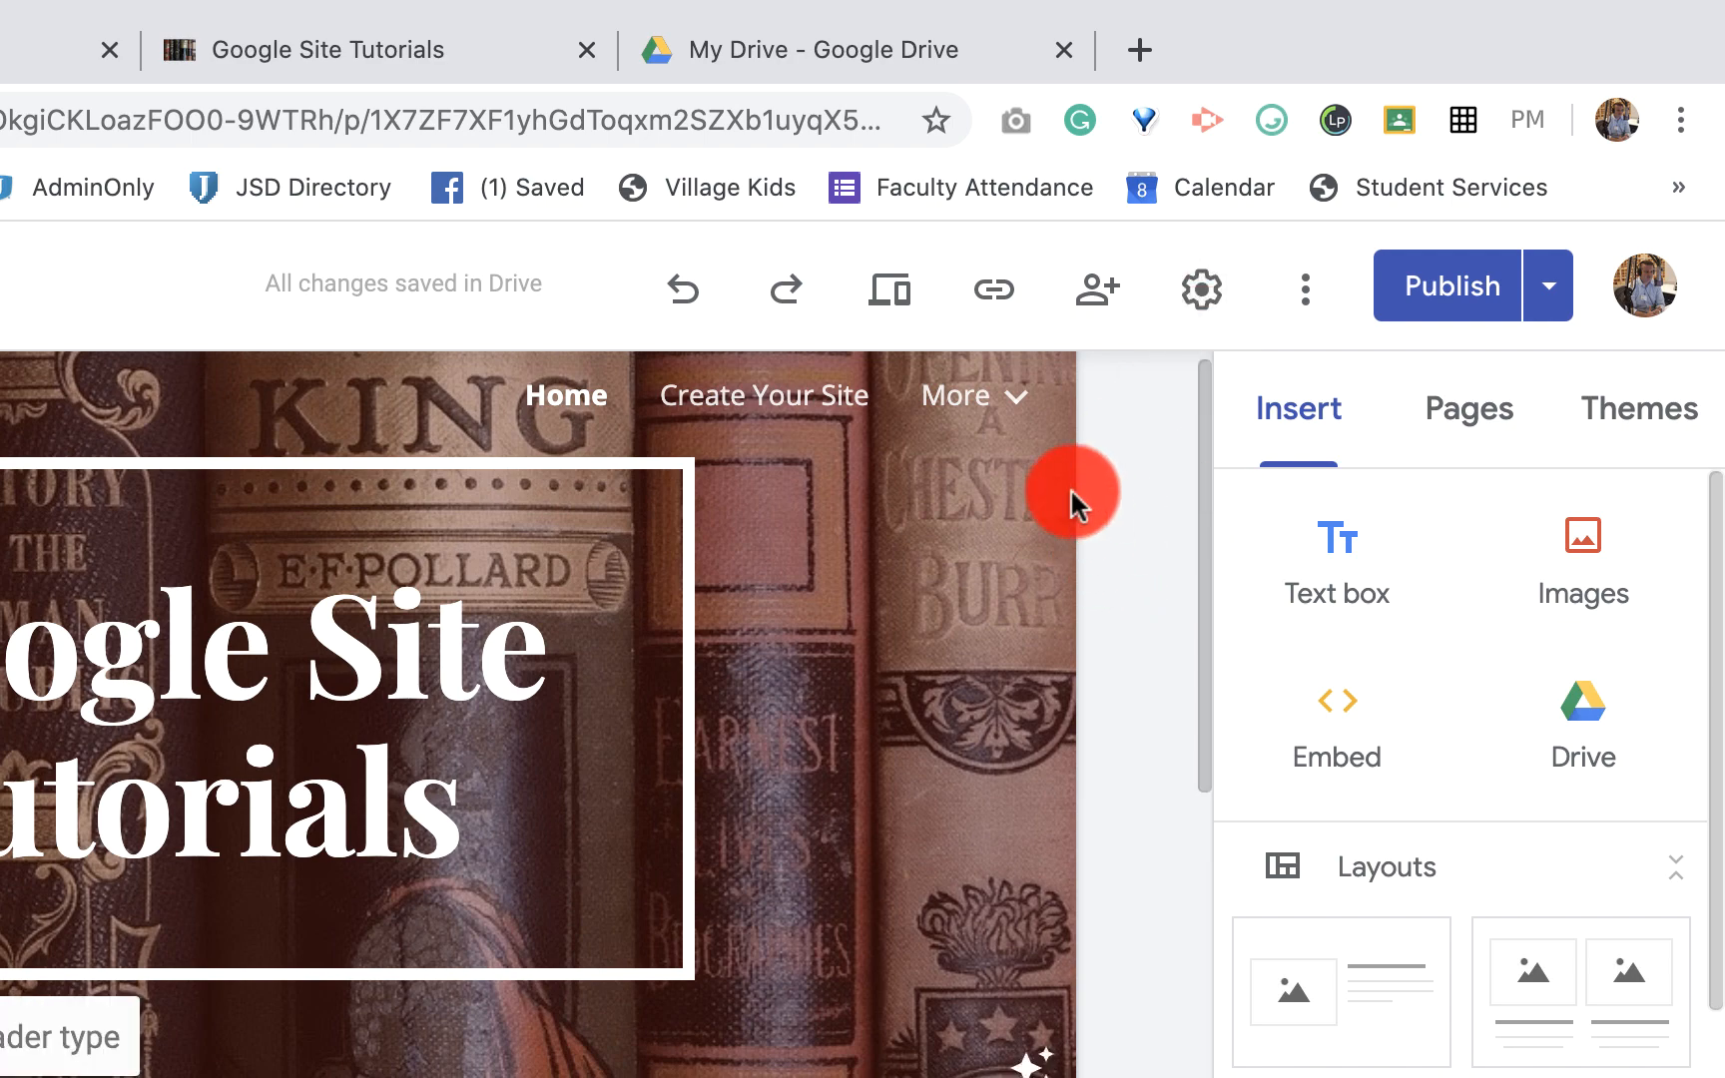
{"action": "mouse_move", "coordinate": [1093, 464]}
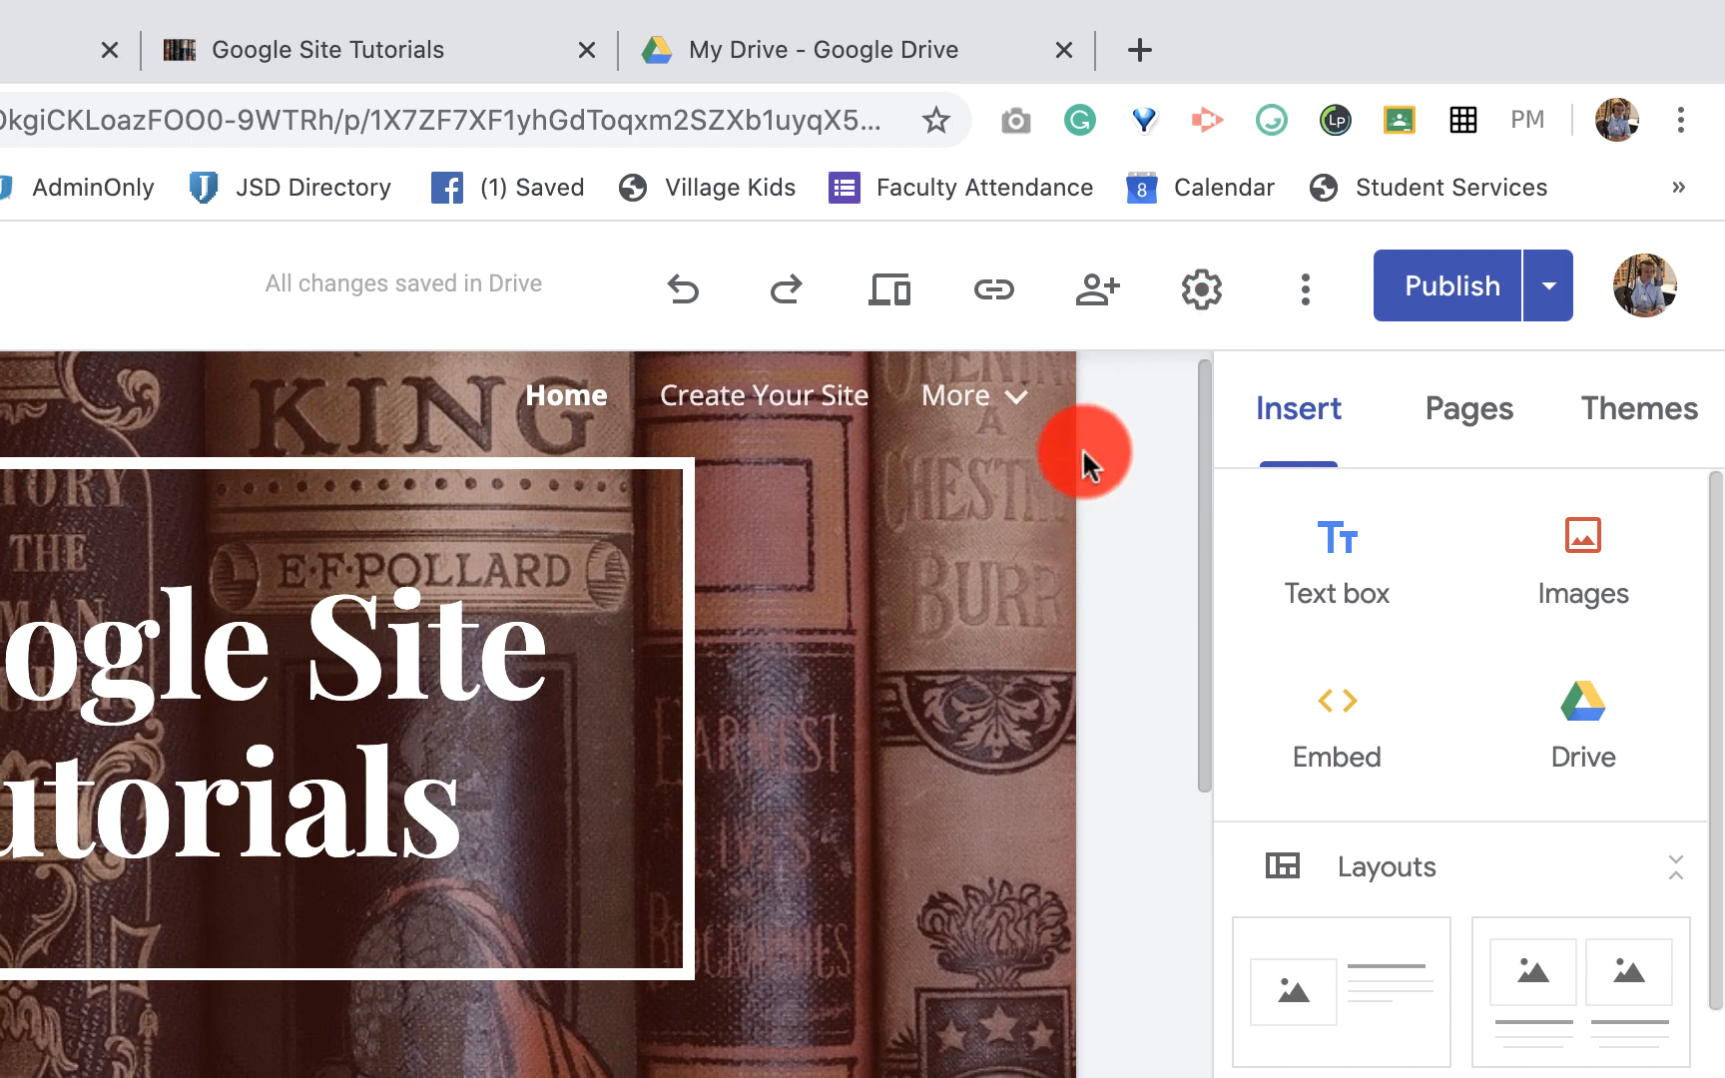
{"action": "left_click", "coordinate": [1201, 288]}
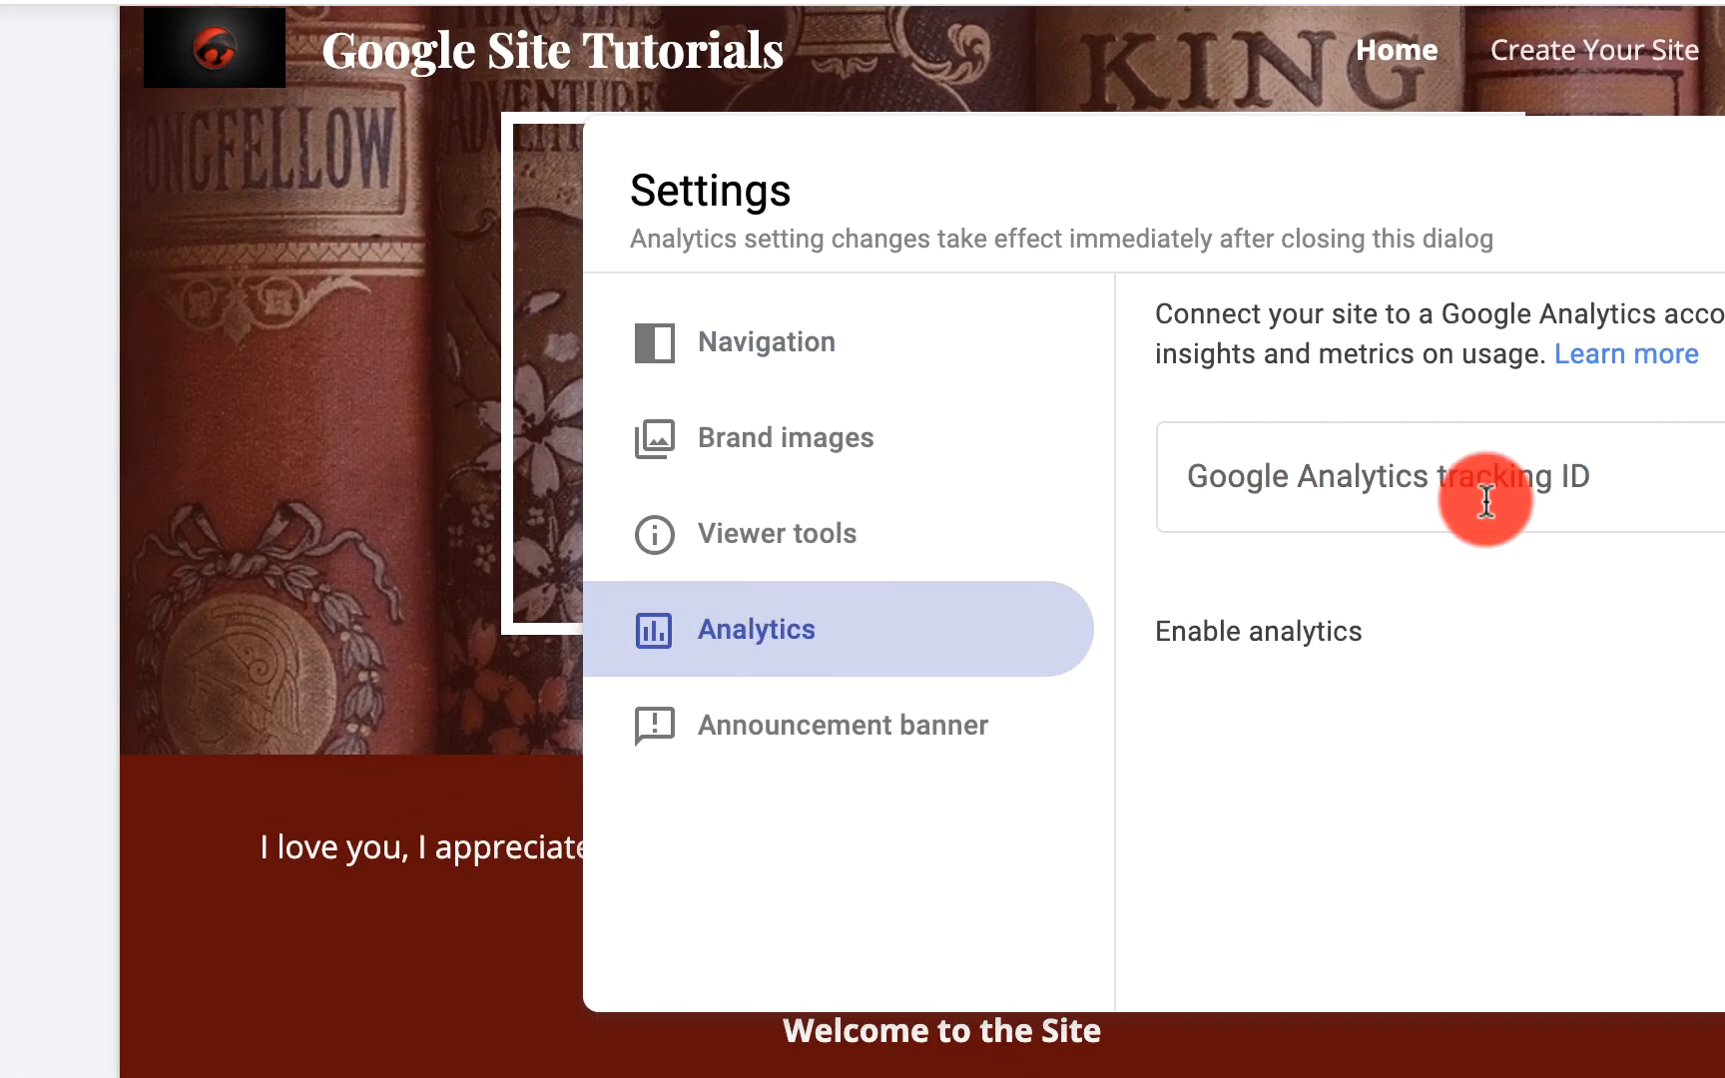
{"action": "mouse_move", "coordinate": [1662, 498]}
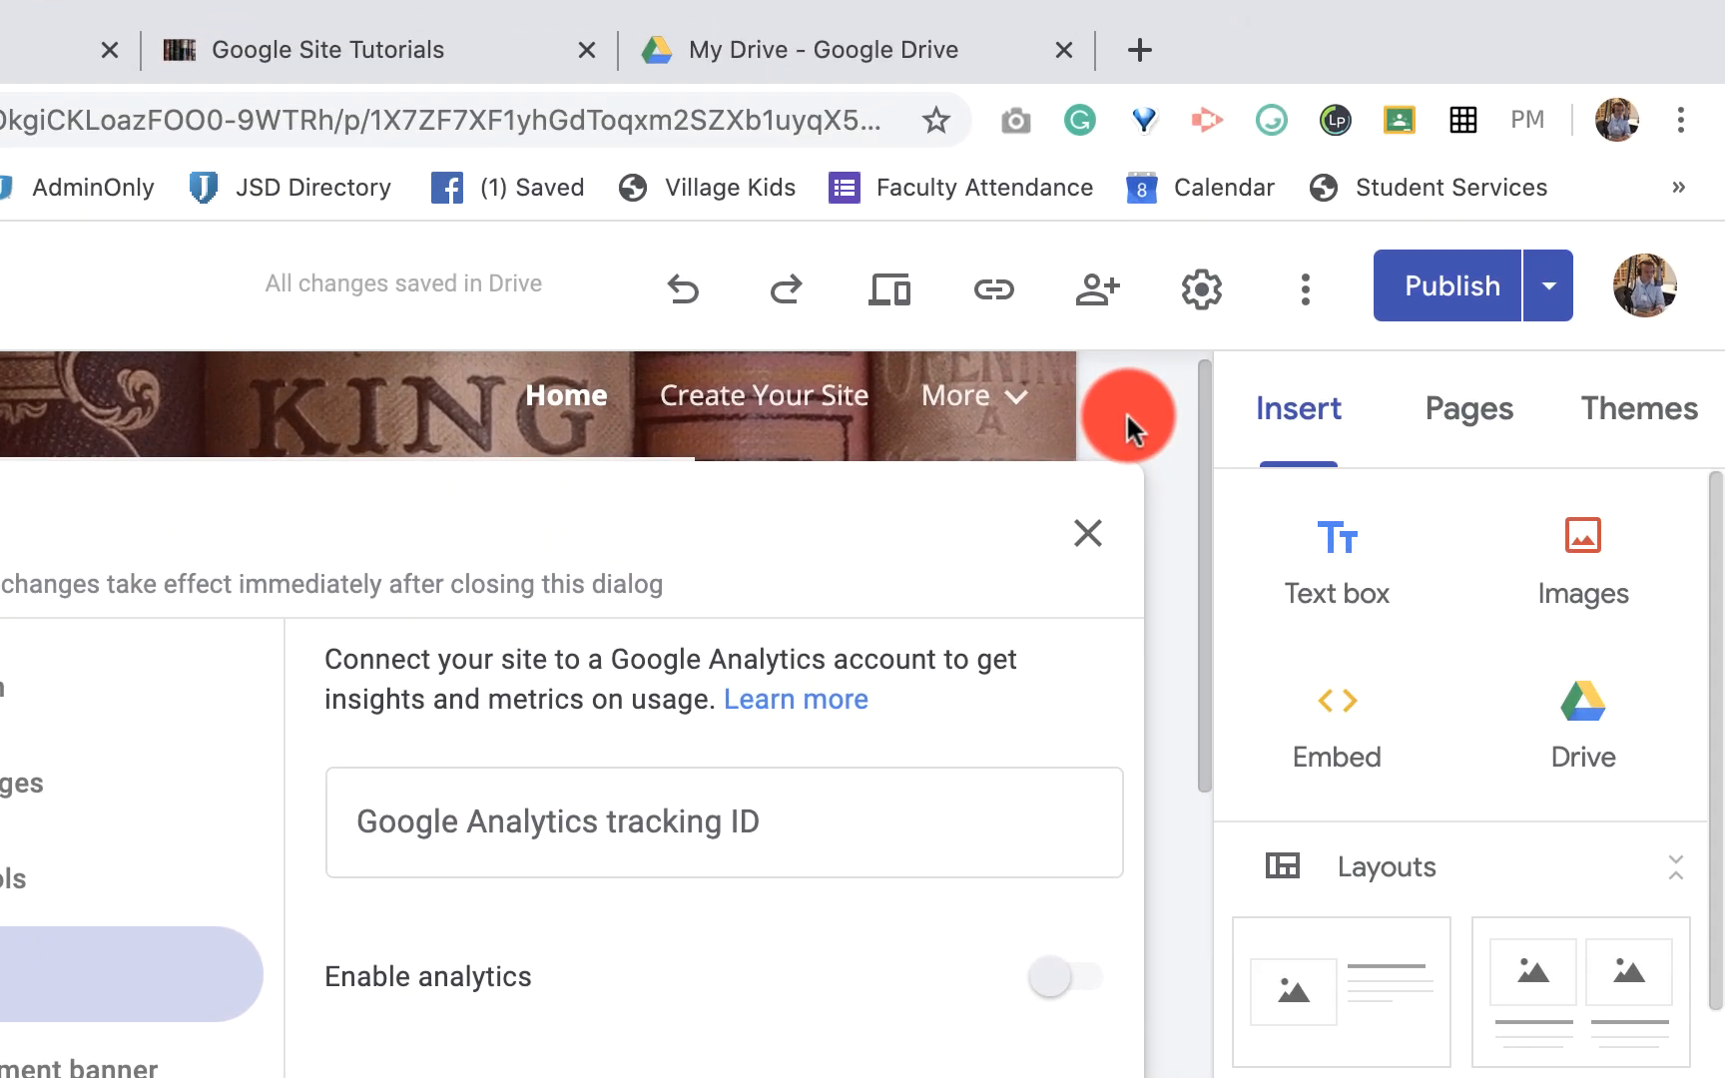
{"action": "left_click", "coordinate": [1087, 533]}
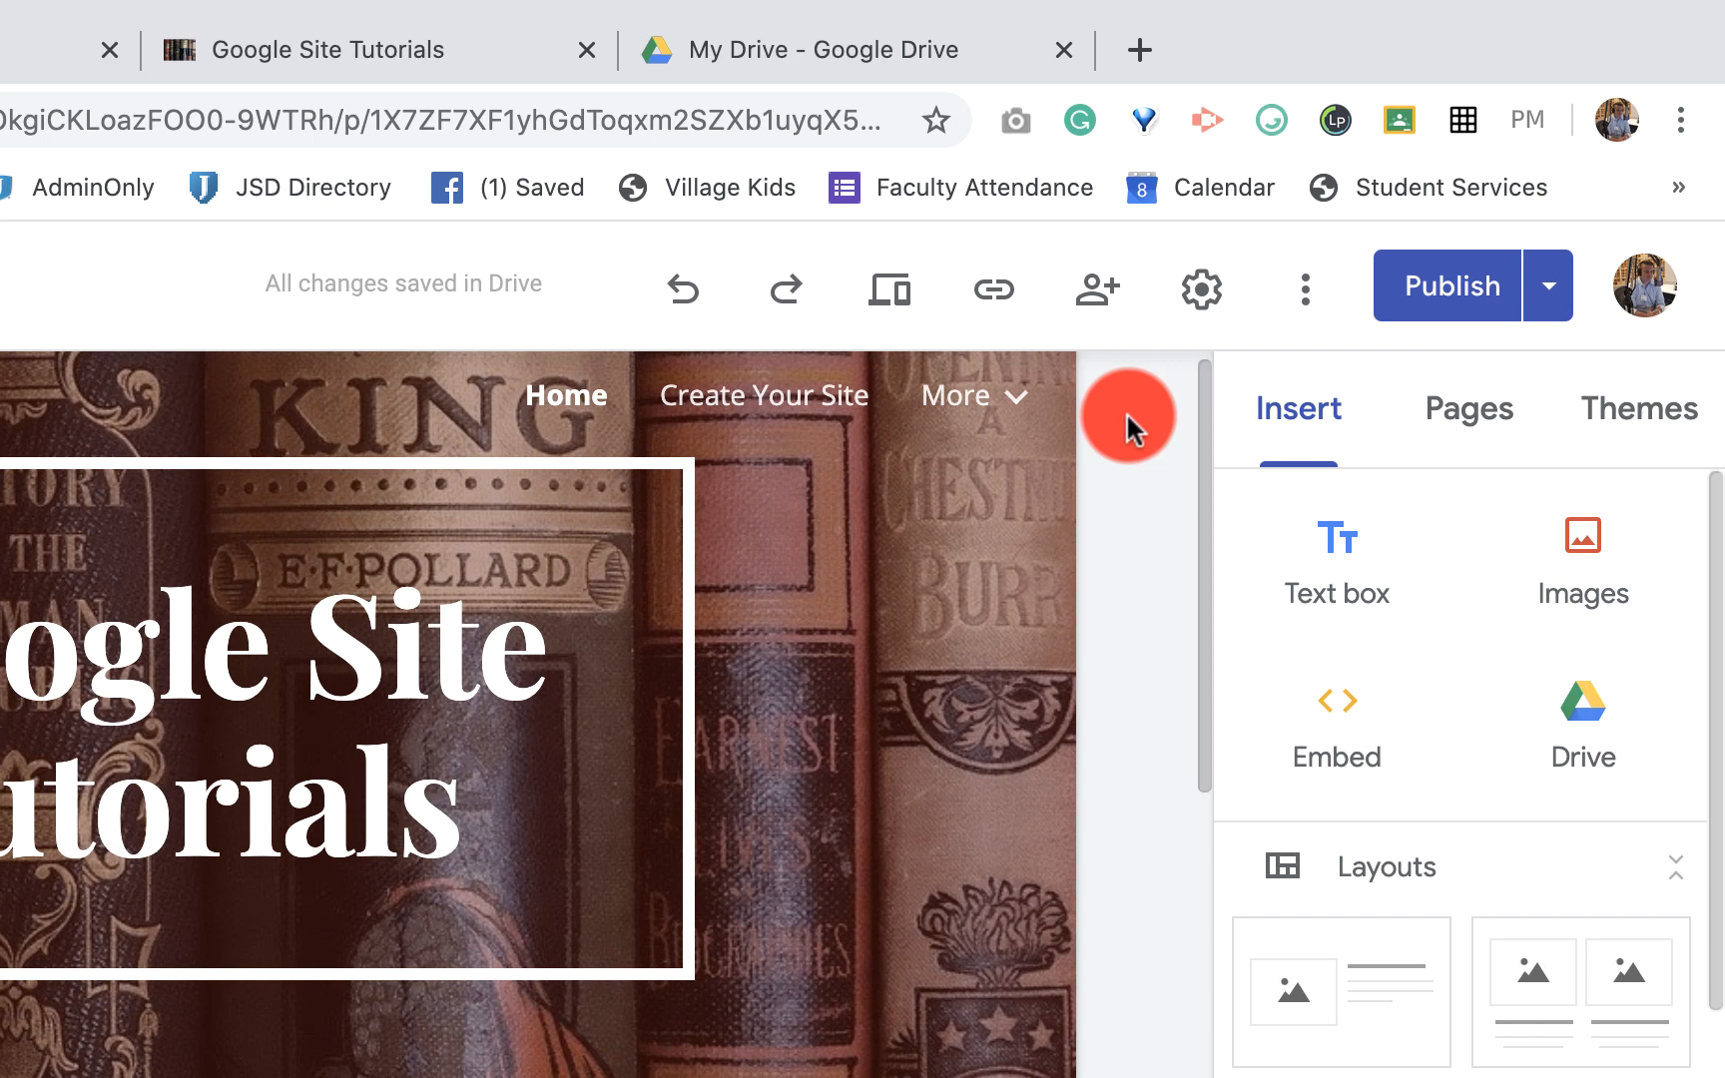
{"action": "mouse_move", "coordinate": [1126, 584]}
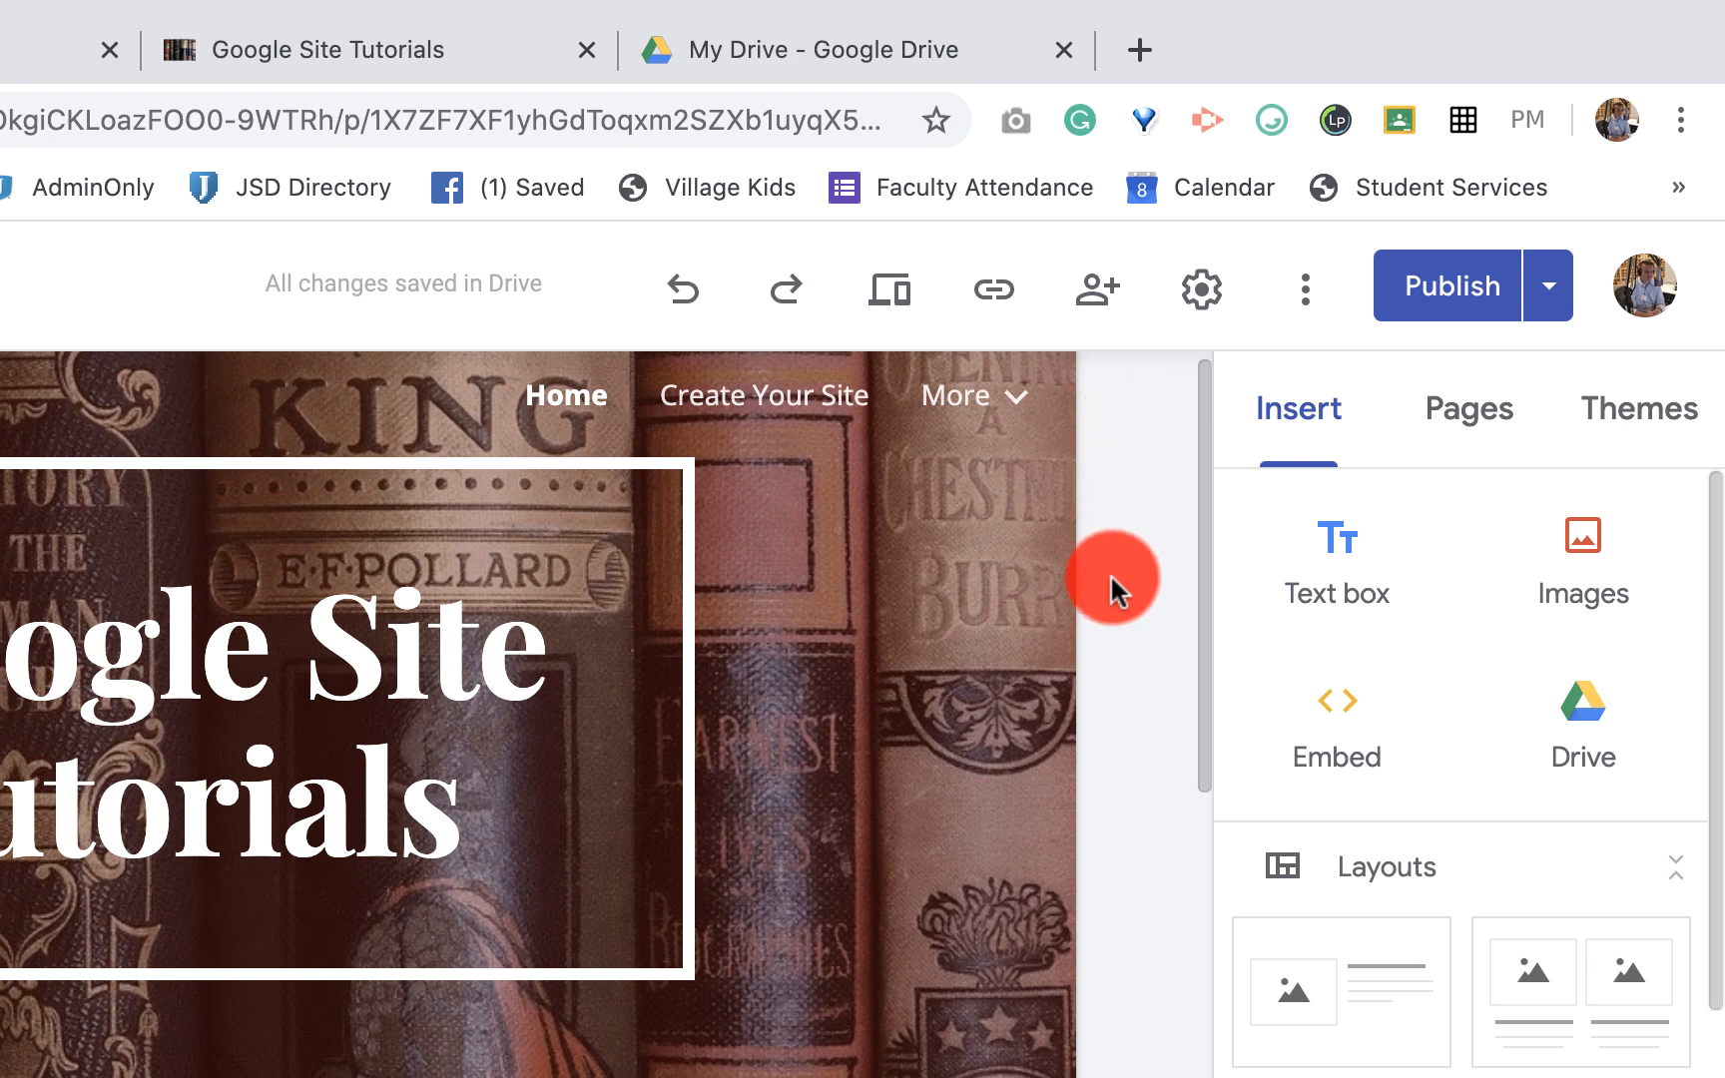